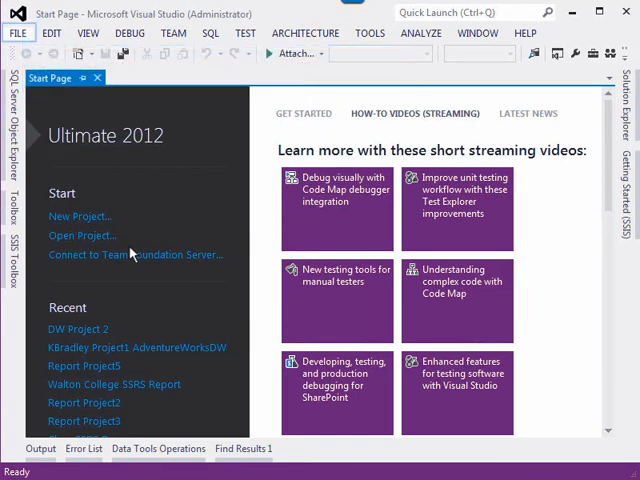
Step: Open the File menu from the Start Page to reach the New commands
{"action": "left_click", "coordinate": [16, 32]}
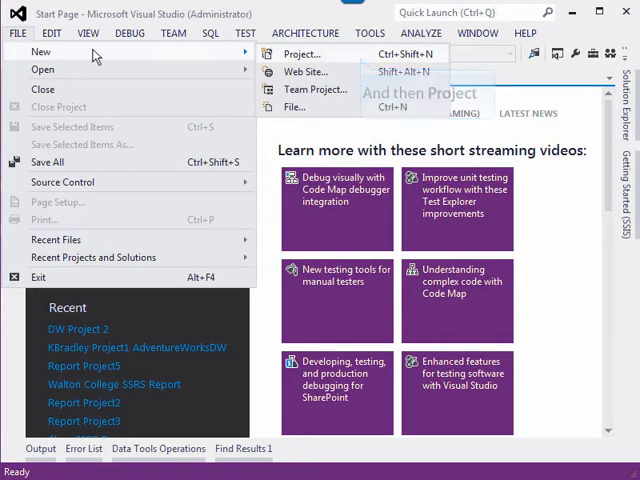
Step: Start a new Integration Services Project and name it 'DW Project'
{"action": "left_click", "coordinate": [300, 52]}
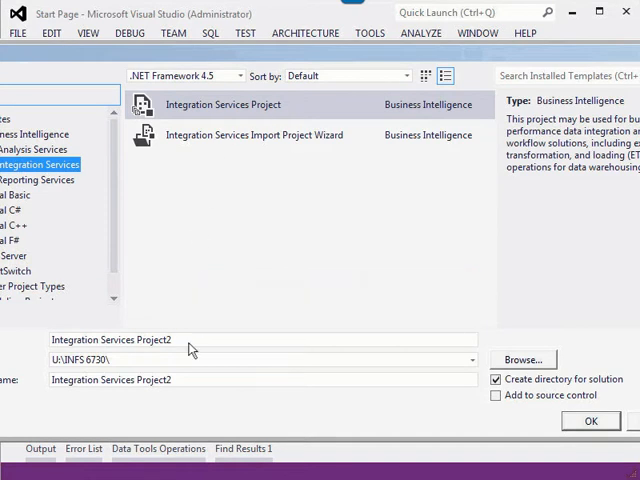
{"action": "type", "text": "DW Project"}
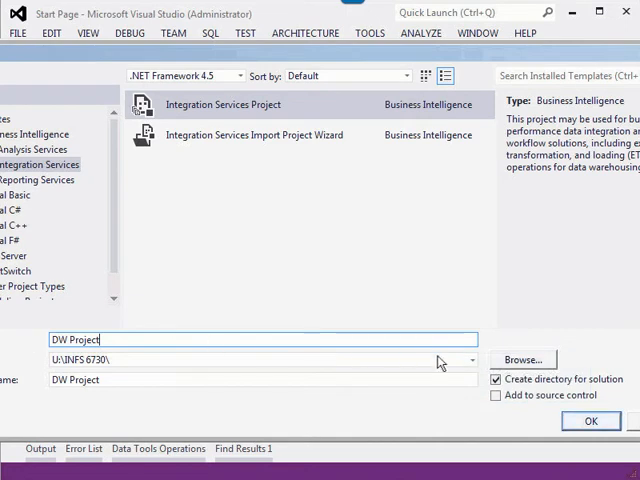
Step: Create DW Project and add a Data Flow Task renamed 'ETL for Product Dim' to the Control Flow
{"action": "left_click", "coordinate": [590, 420]}
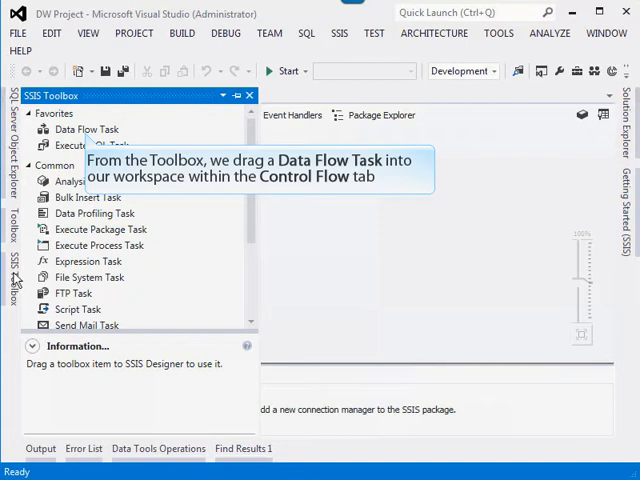
{"action": "left_click", "coordinate": [86, 128]}
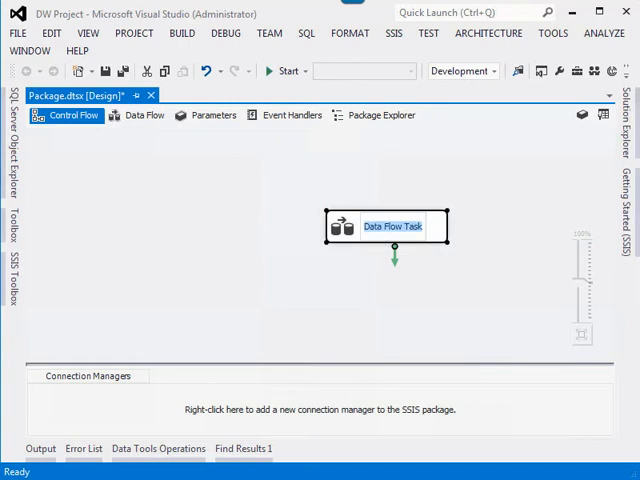
{"action": "type", "text": "ETL for Pi"}
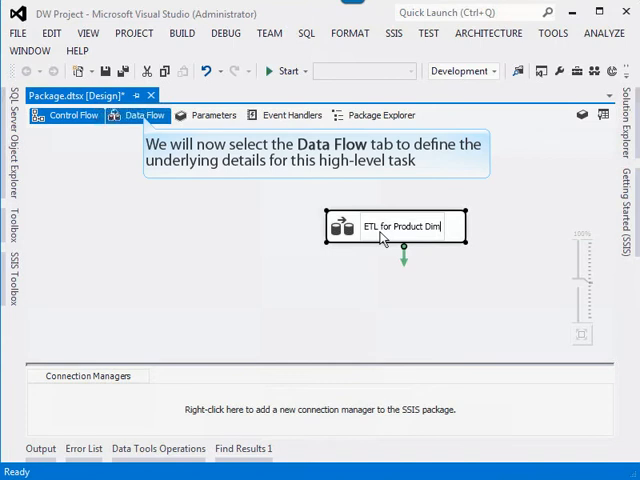
Step: Place an OLE DB Source in the data flow and rename it 'Product Table Source'
{"action": "left_click", "coordinate": [144, 116]}
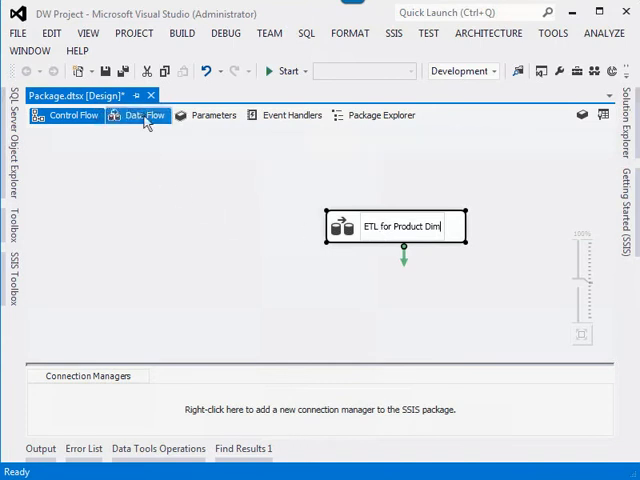
{"action": "left_click", "coordinate": [148, 116]}
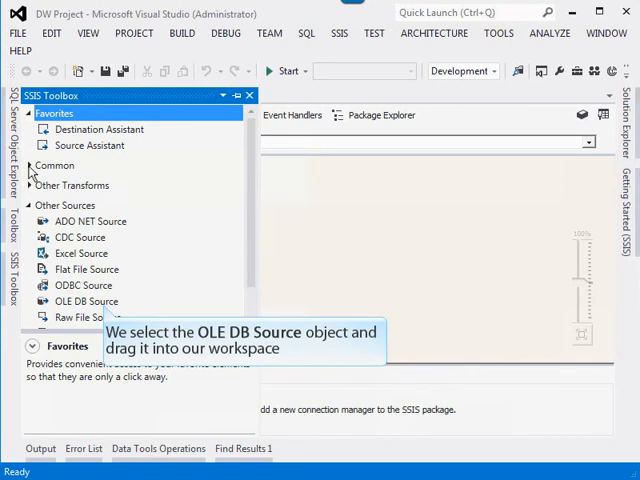
{"action": "left_click", "coordinate": [86, 300]}
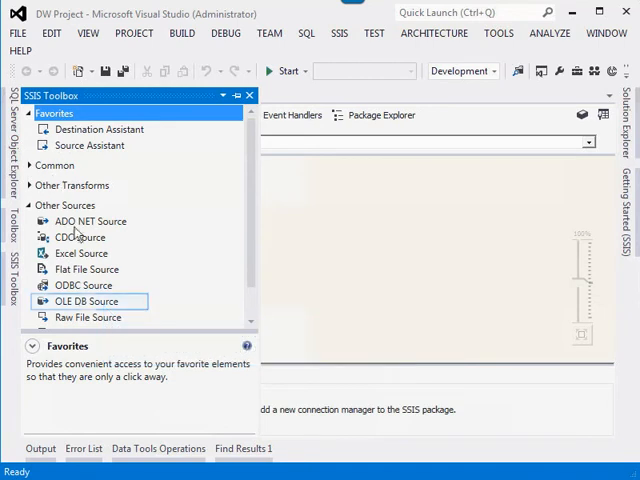
{"action": "left_click", "coordinate": [88, 300]}
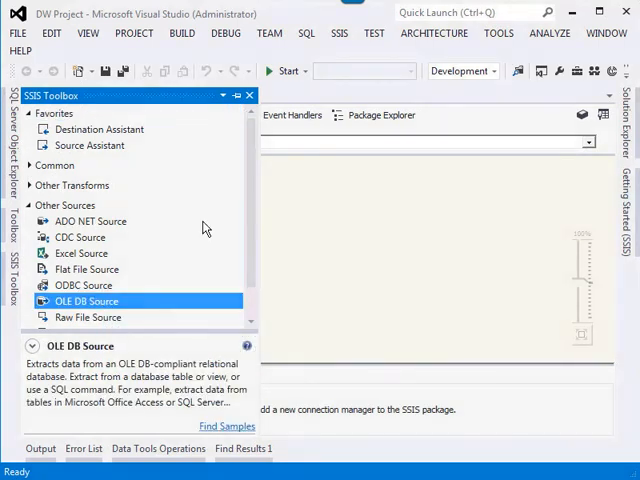
{"action": "left_click_drag", "start_coordinate": [86, 300], "coordinate": [356, 192]}
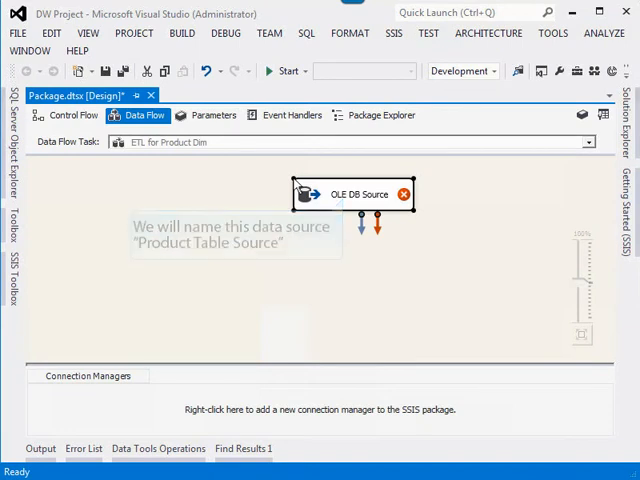
{"action": "type", "text": "Product"}
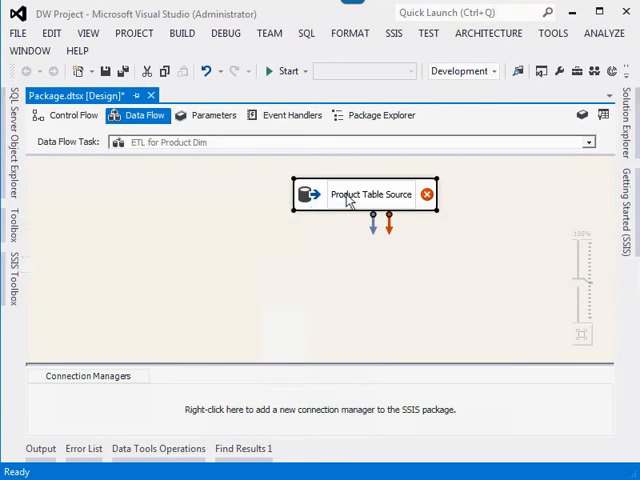
Step: From the Product Table Source editor, begin a brand-new OLE DB connection manager
{"action": "double_click", "coordinate": [372, 194]}
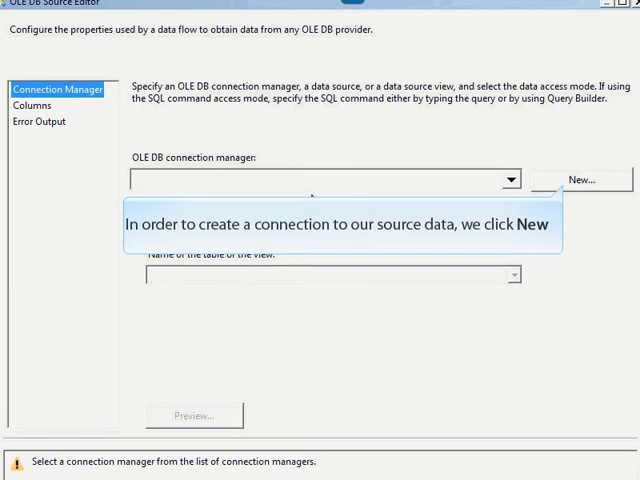
{"action": "left_click", "coordinate": [584, 180]}
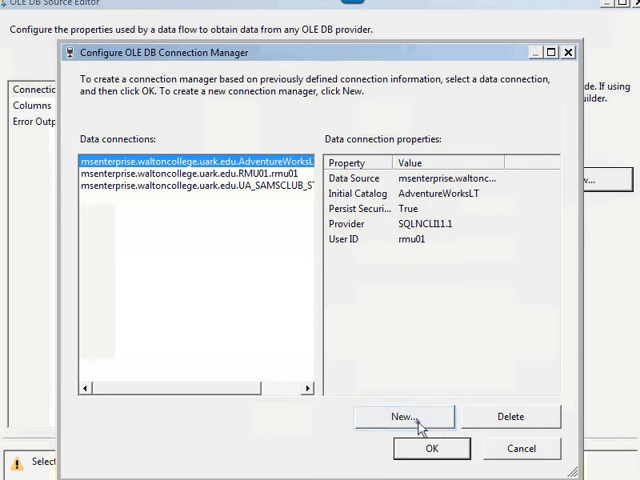
{"action": "left_click", "coordinate": [402, 416]}
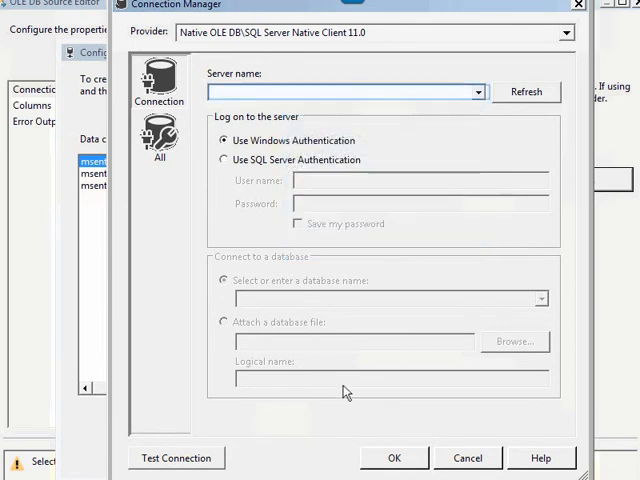
Step: Connect to msenterprise.waltoncollege.uark.edu with SQL Server authentication, saved password, and a successful test
{"action": "type", "text": "msenterprise.walton"}
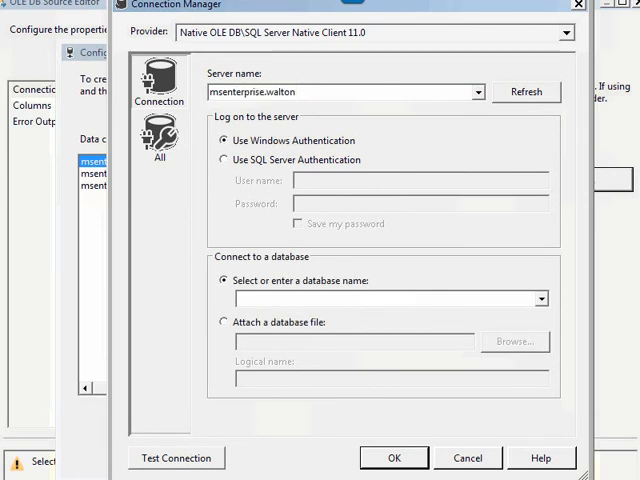
{"action": "type", "text": "college.uark.edu"}
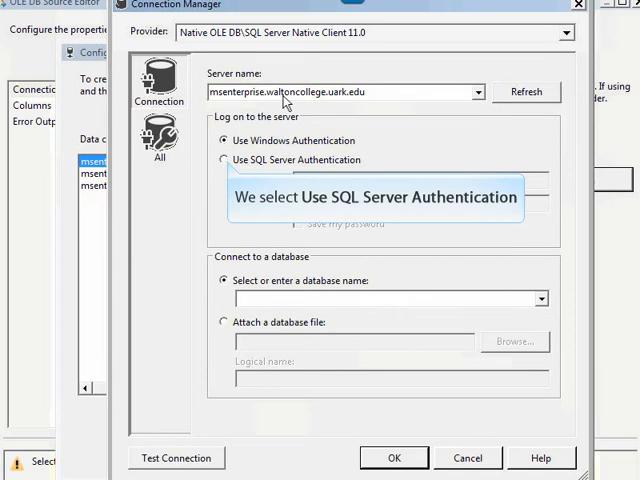
{"action": "left_click", "coordinate": [224, 160]}
{"action": "type", "text": "rmu01"}
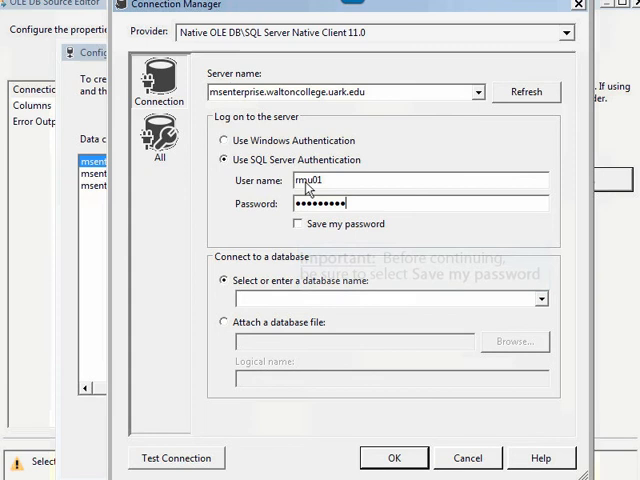
{"action": "left_click", "coordinate": [300, 224]}
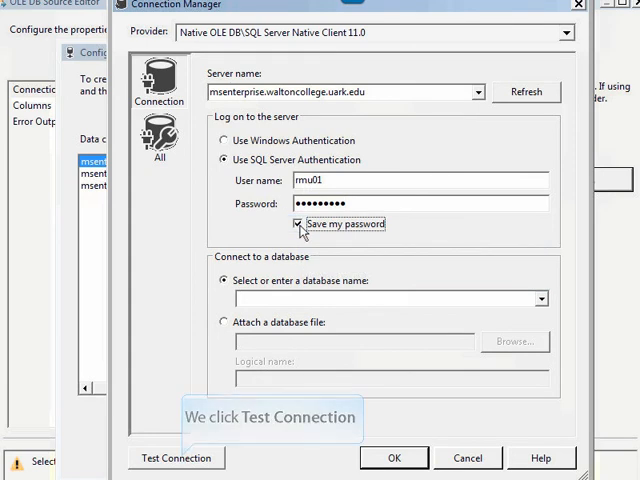
{"action": "left_click", "coordinate": [176, 456]}
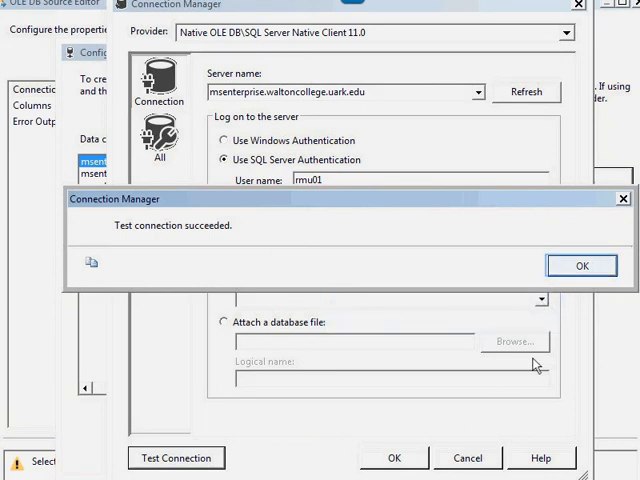
{"action": "left_click", "coordinate": [580, 264]}
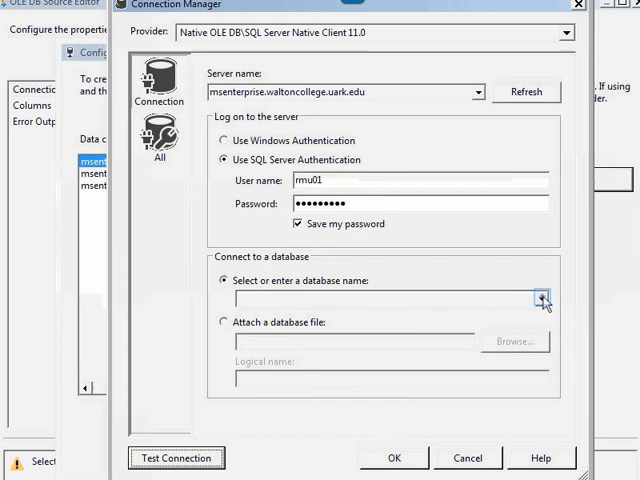
Step: Select the AdventureWorksLT database, test it successfully, and confirm the connection
{"action": "left_click", "coordinate": [540, 300]}
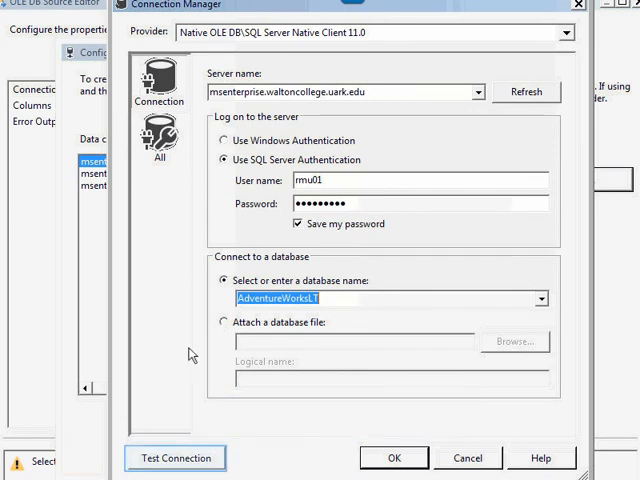
{"action": "left_click", "coordinate": [176, 458]}
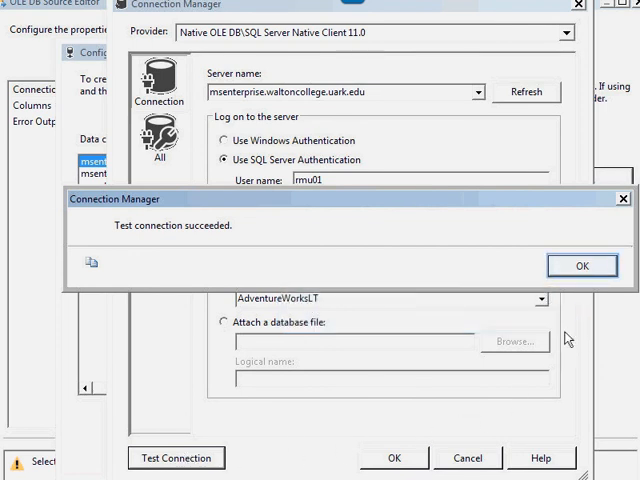
{"action": "left_click", "coordinate": [580, 264]}
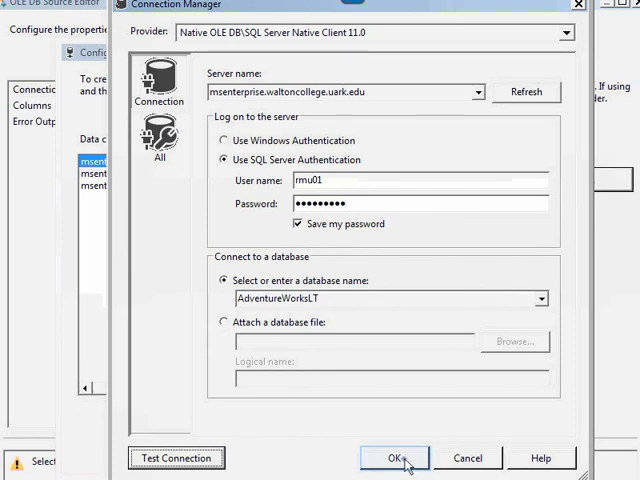
{"action": "left_click", "coordinate": [394, 456]}
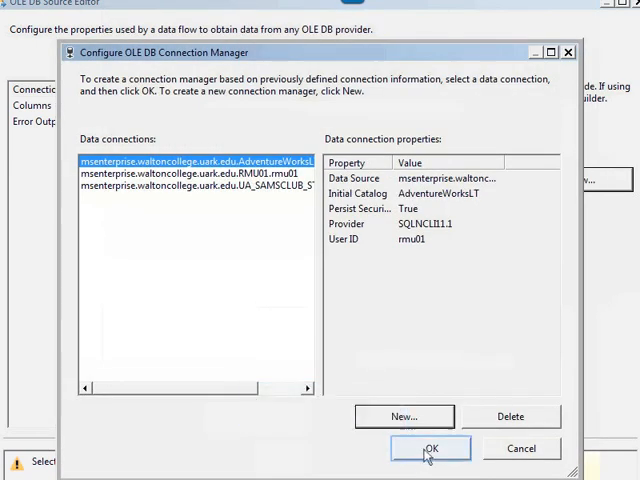
Step: Use the new connection with table [SalesLT].[Product], preview its rows, and save the source
{"action": "left_click", "coordinate": [430, 448]}
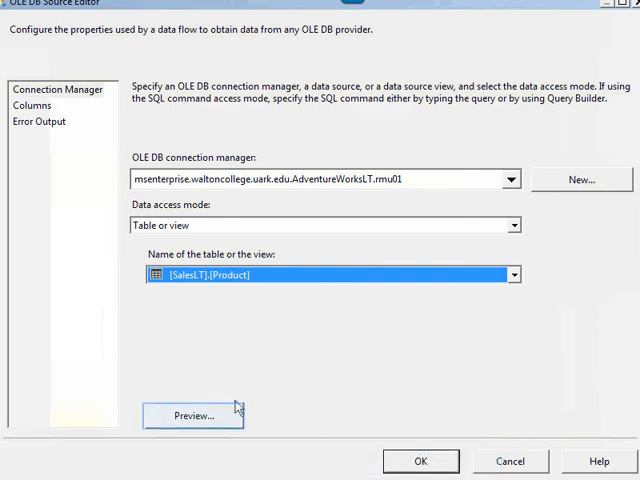
{"action": "left_click", "coordinate": [192, 414]}
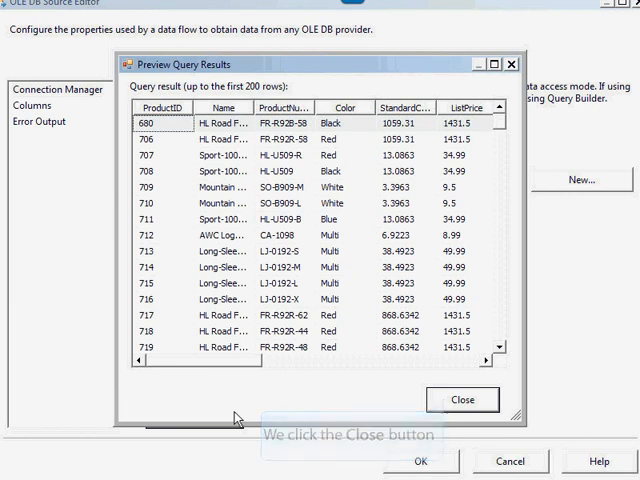
{"action": "left_click", "coordinate": [462, 400]}
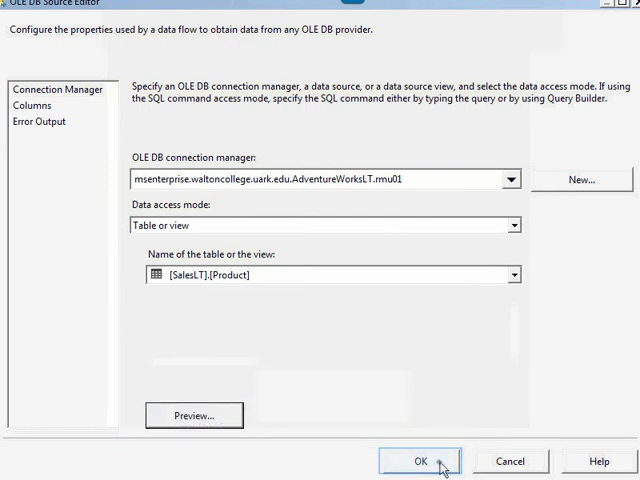
{"action": "left_click", "coordinate": [420, 460]}
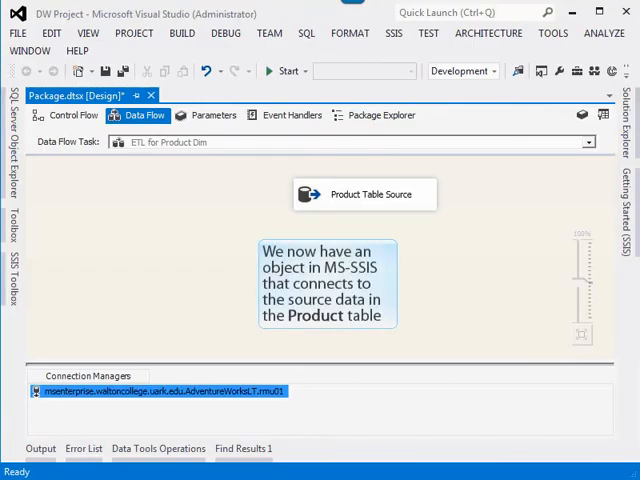